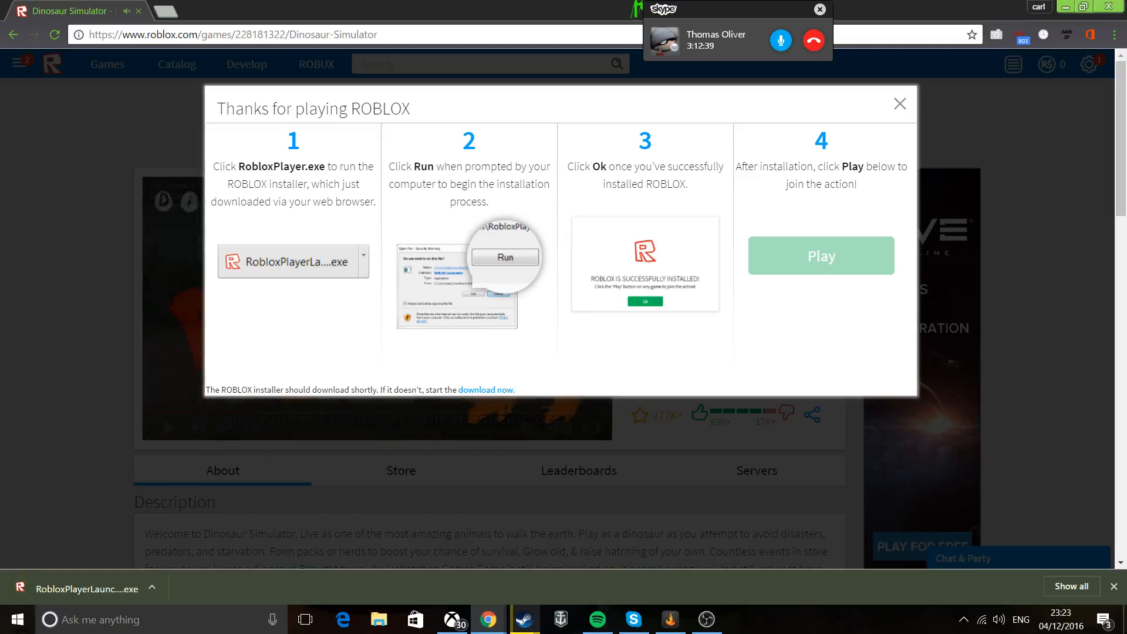
Step: Dismiss the install popup and scroll through Dinosaur Simulator's description, badges and recommended games
{"action": "left_click", "coordinate": [898, 103]}
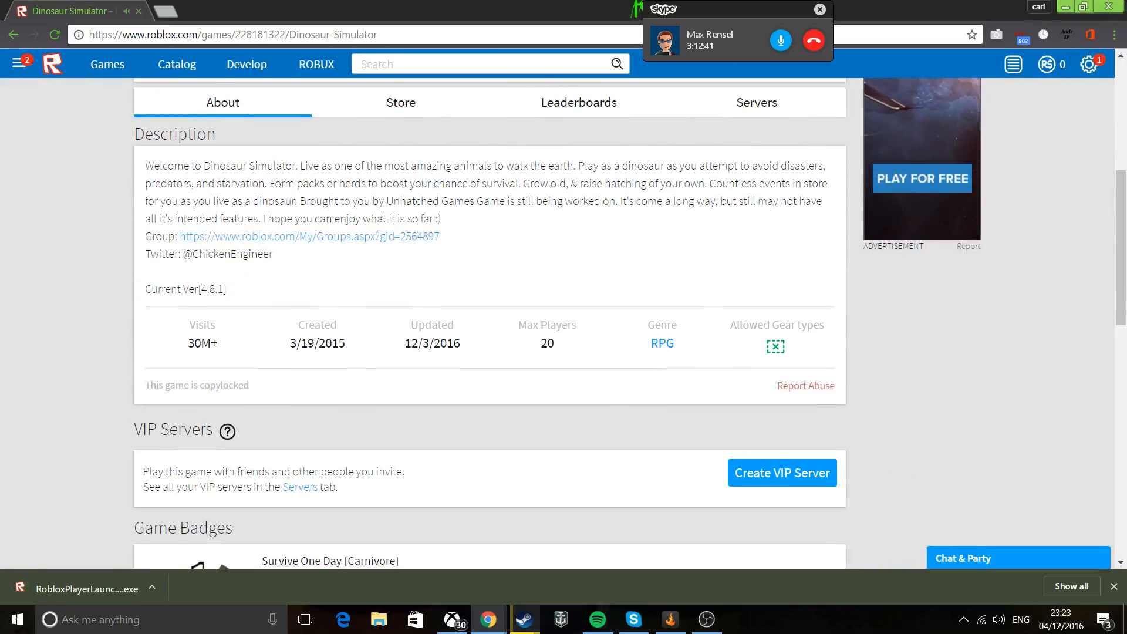
{"action": "scroll", "scroll_direction": "down", "scroll_amount": 3}
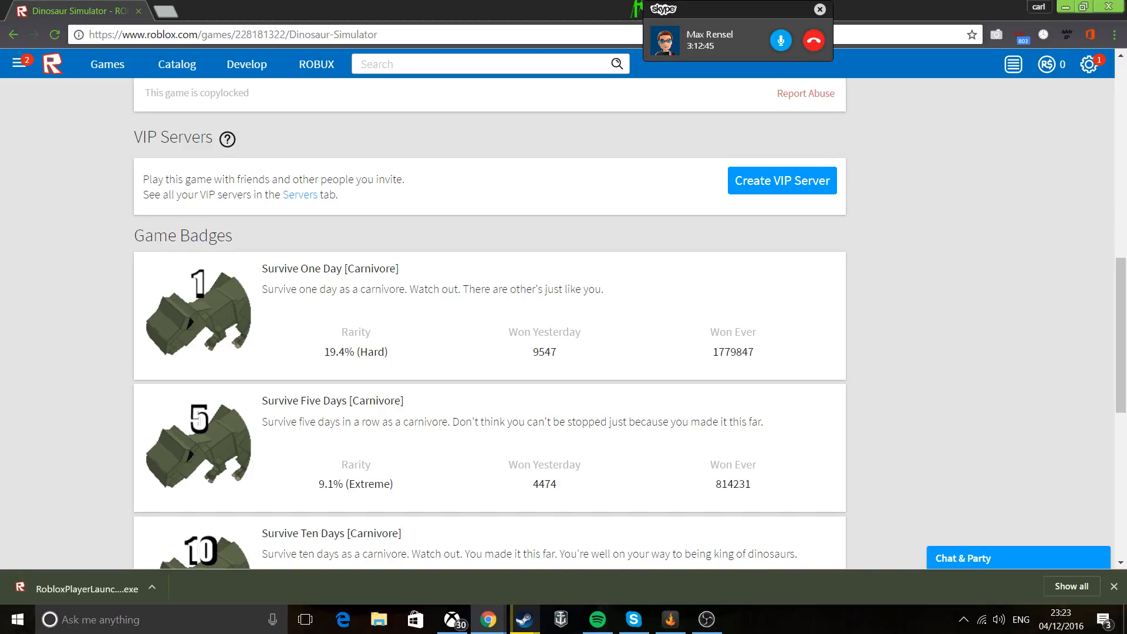
{"action": "scroll", "scroll_direction": "down", "scroll_amount": 3}
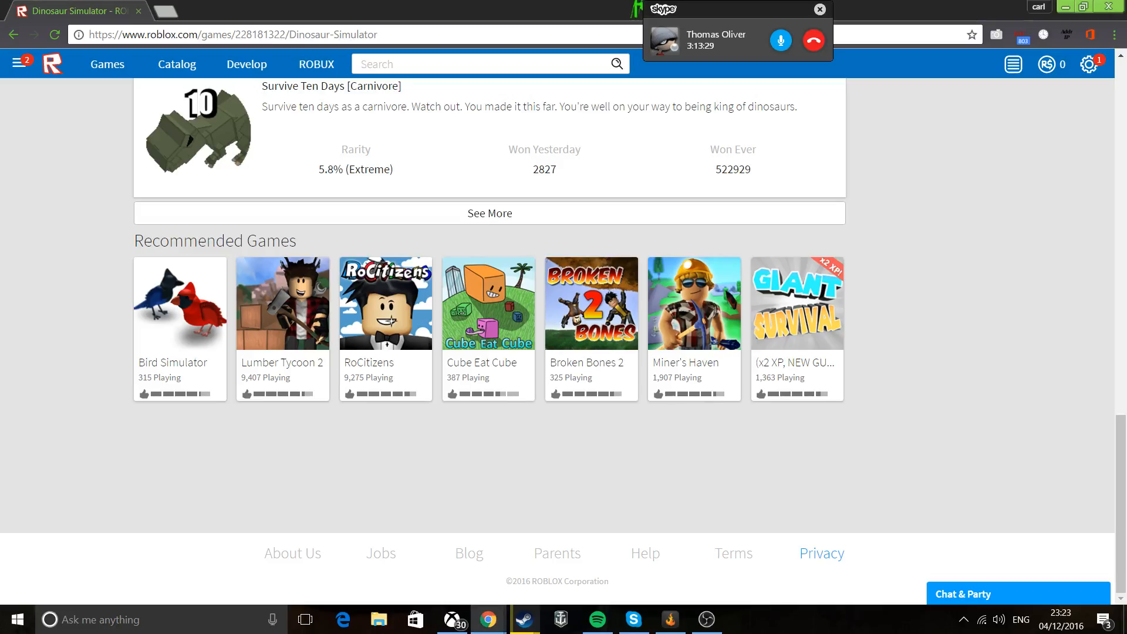
{"action": "scroll", "scroll_direction": "up", "scroll_amount": 3}
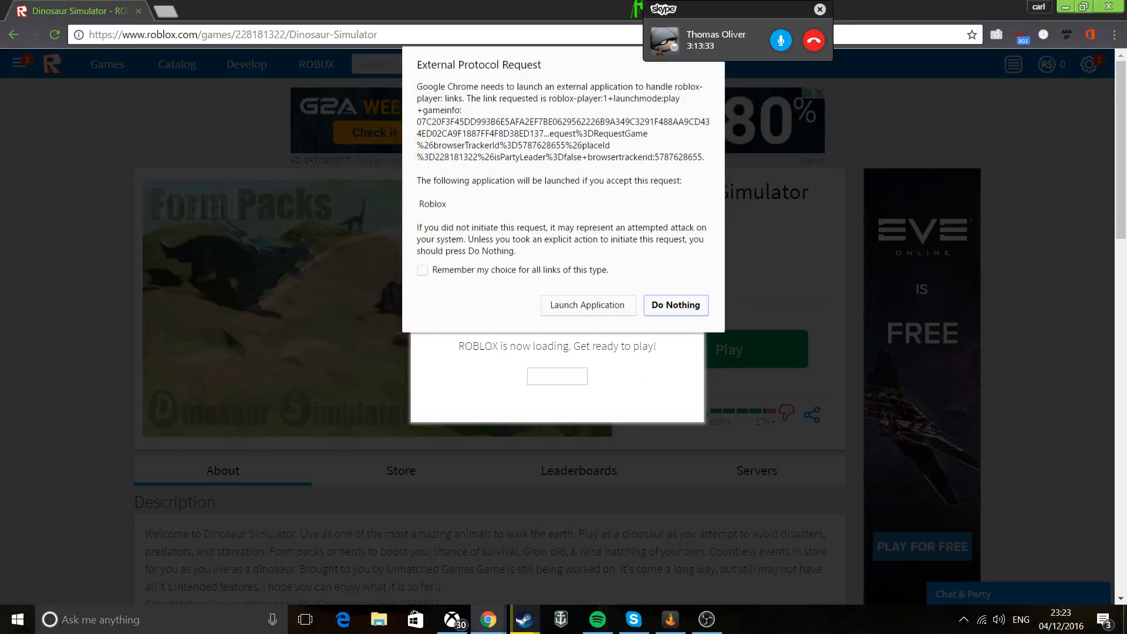
Step: Allow Dinosaur Simulator to open in Roblox, then scroll the Roblox home page
{"action": "left_click", "coordinate": [586, 304]}
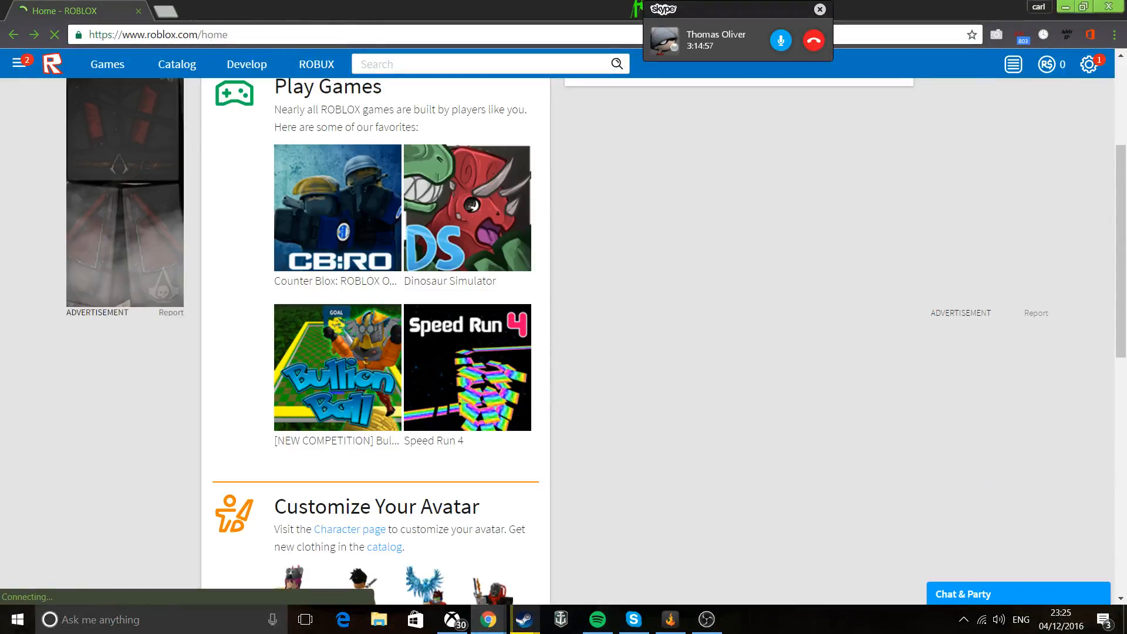
{"action": "scroll", "scroll_direction": "down", "scroll_amount": 3}
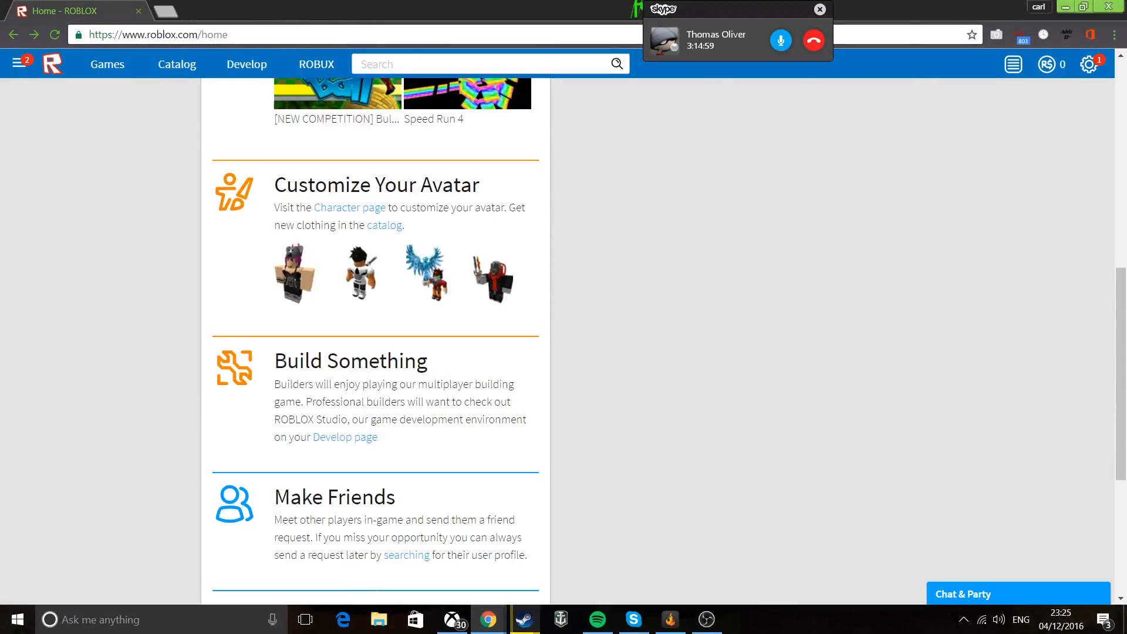